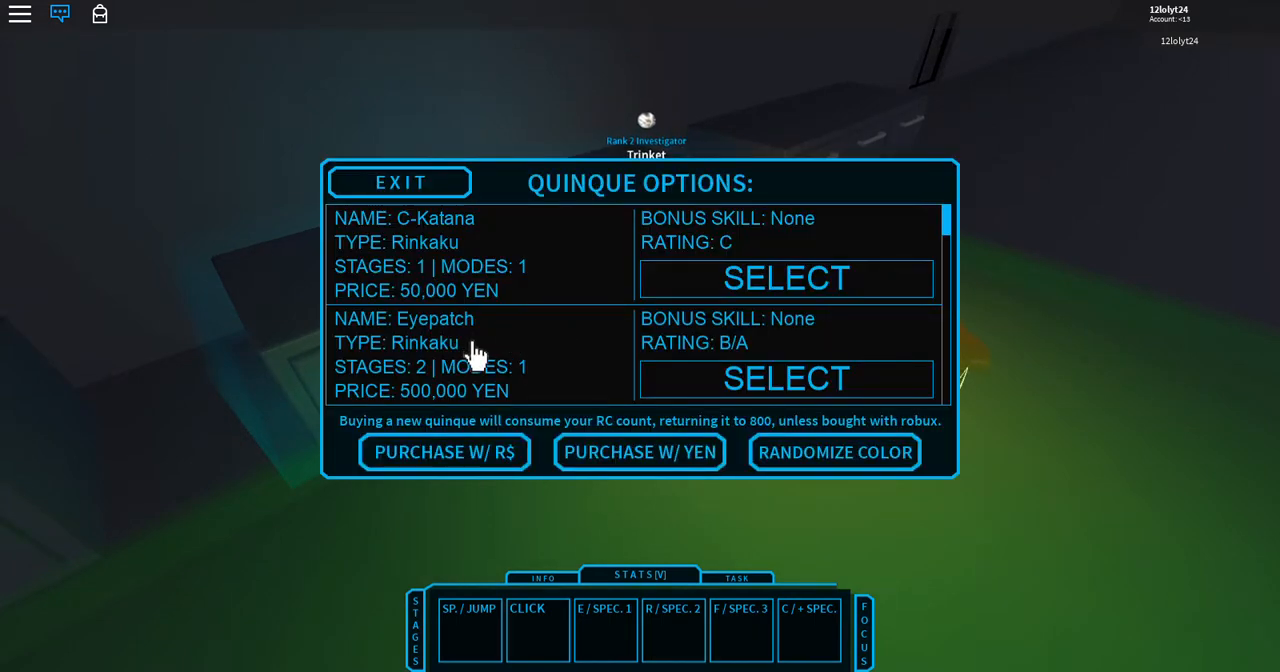
Scroll to IXA in Quinque Options, buy it with yen, and exit the shop
scroll(down, 3)
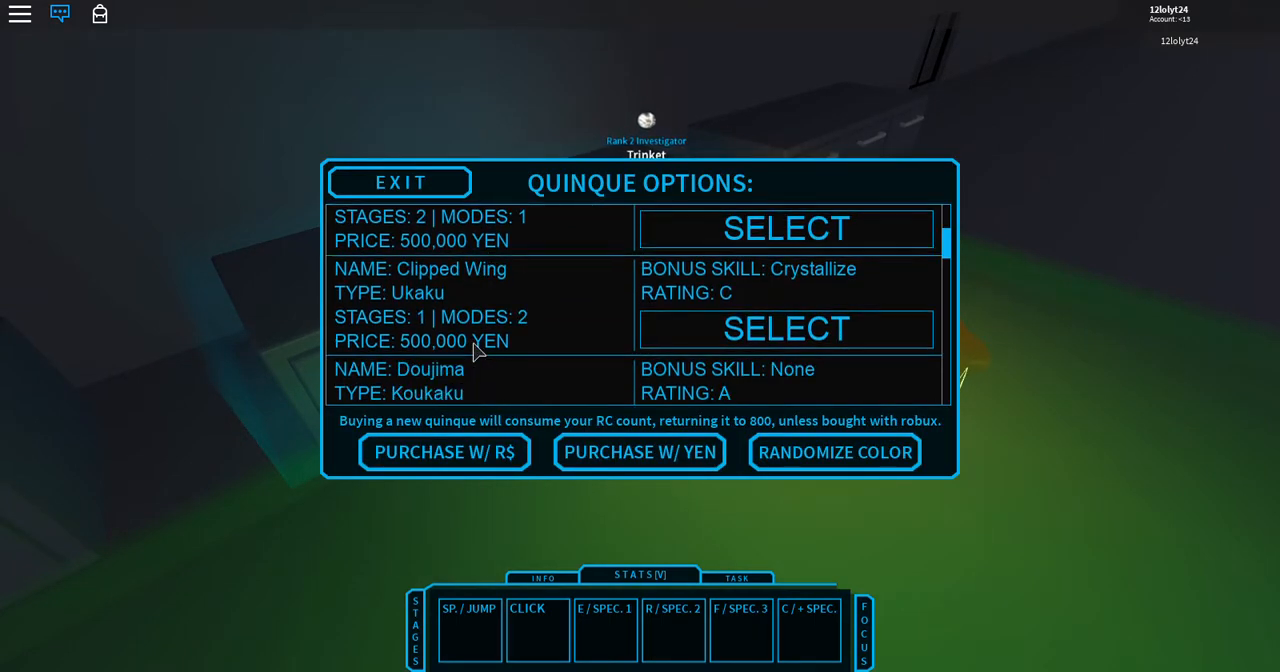
scroll(down, 3)
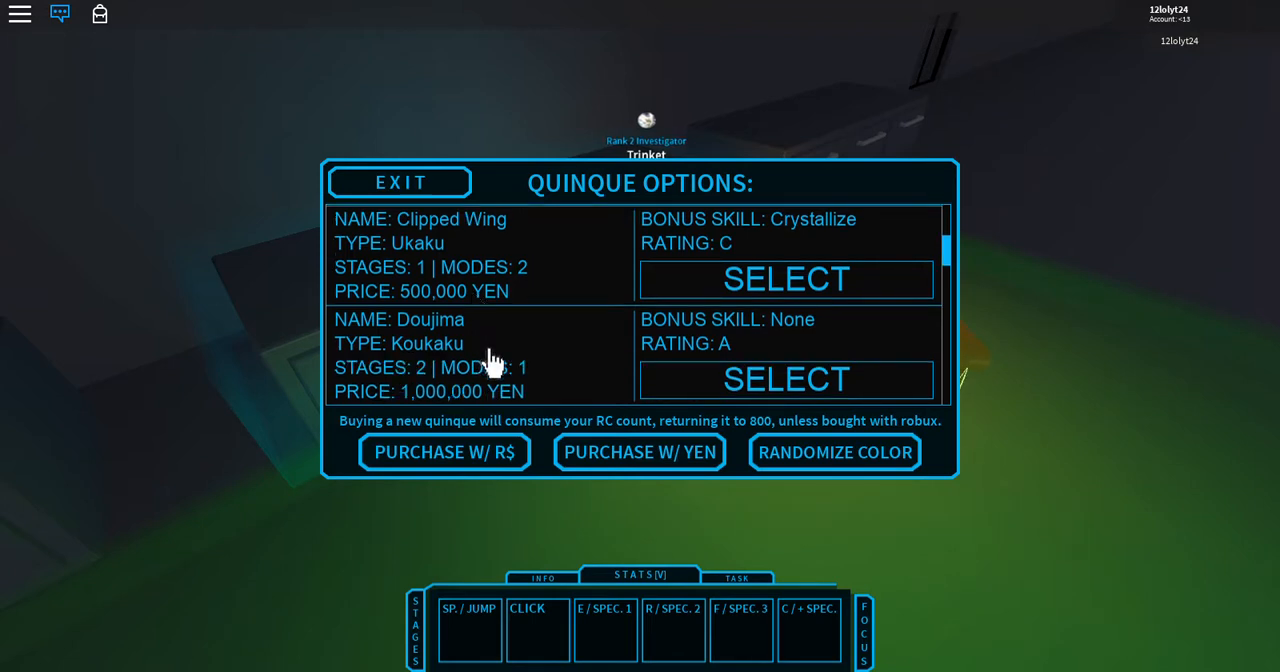
scroll(down, 3)
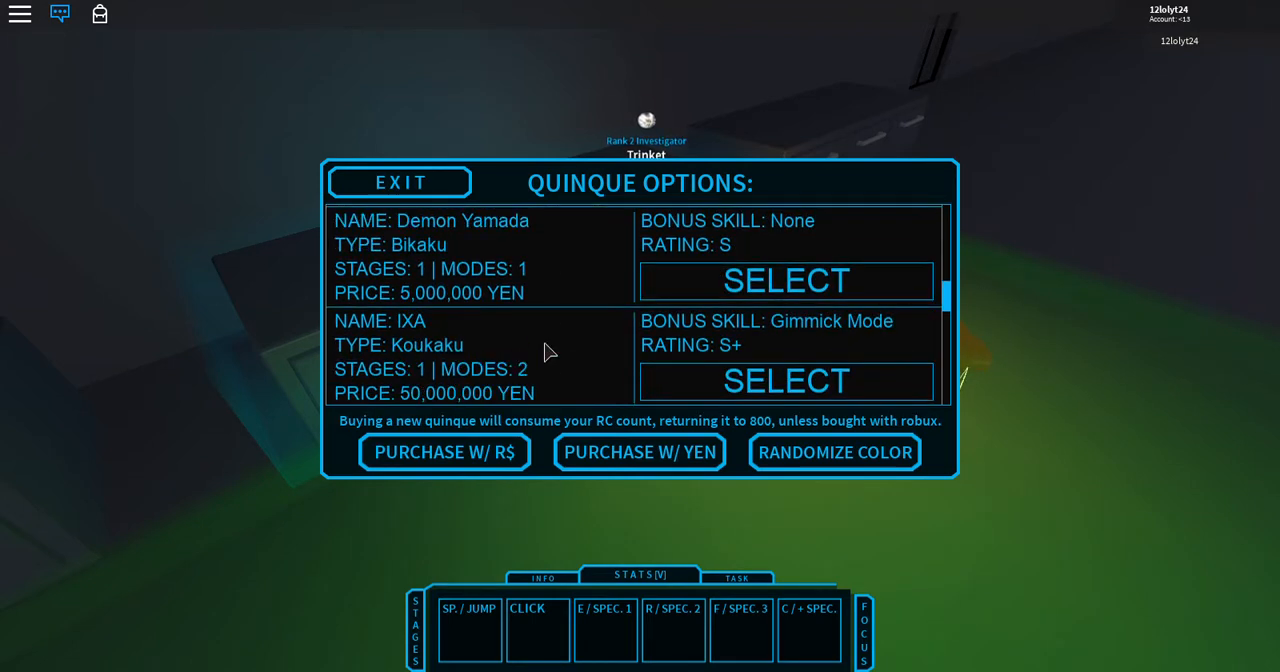
scroll(down, 3)
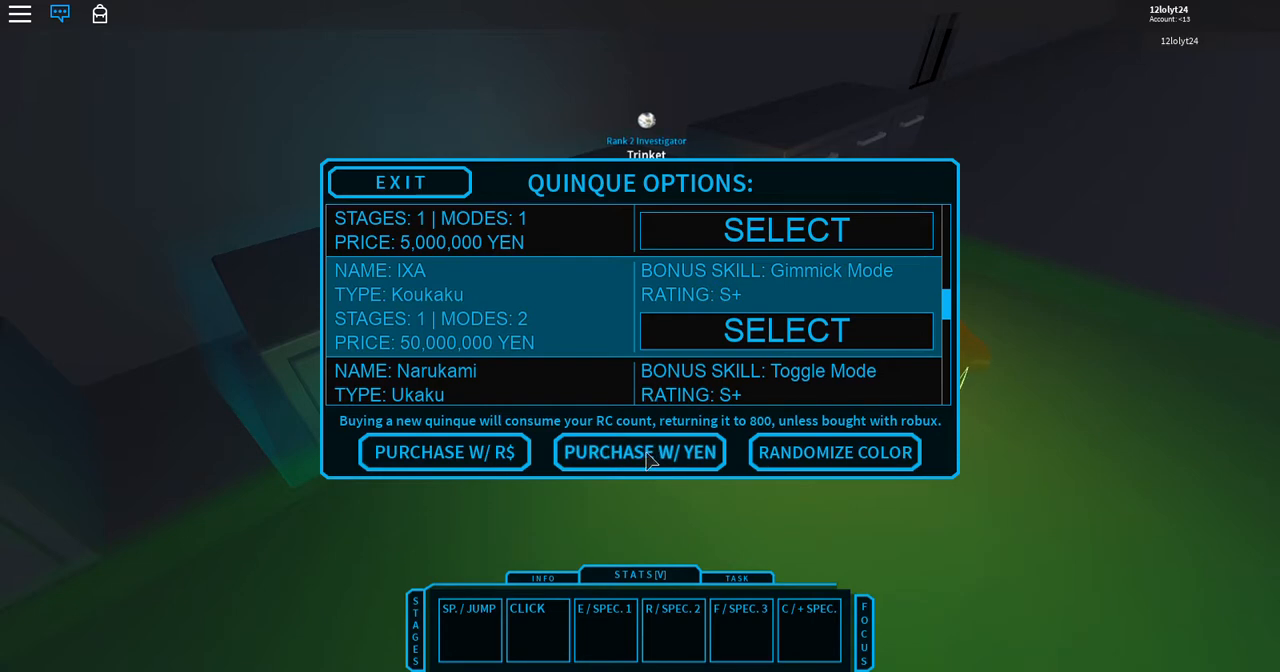
click(640, 452)
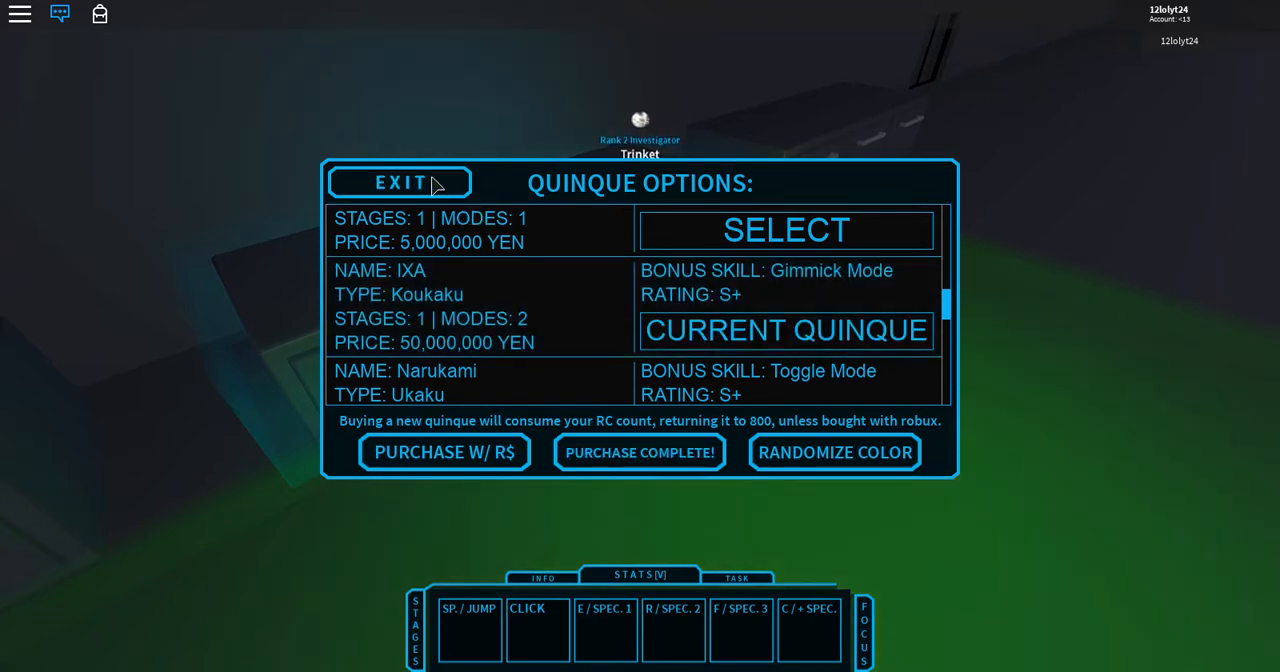
click(399, 182)
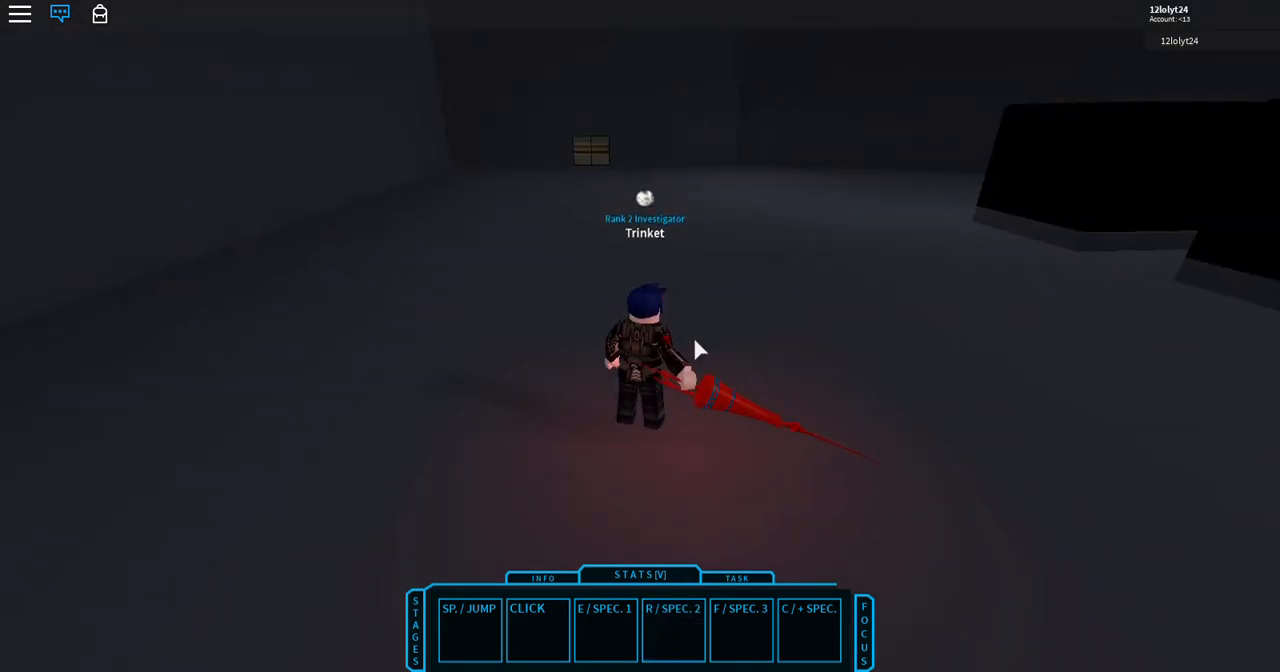
Equip the IXA quinque with F so the character holds its red spear
key(f)
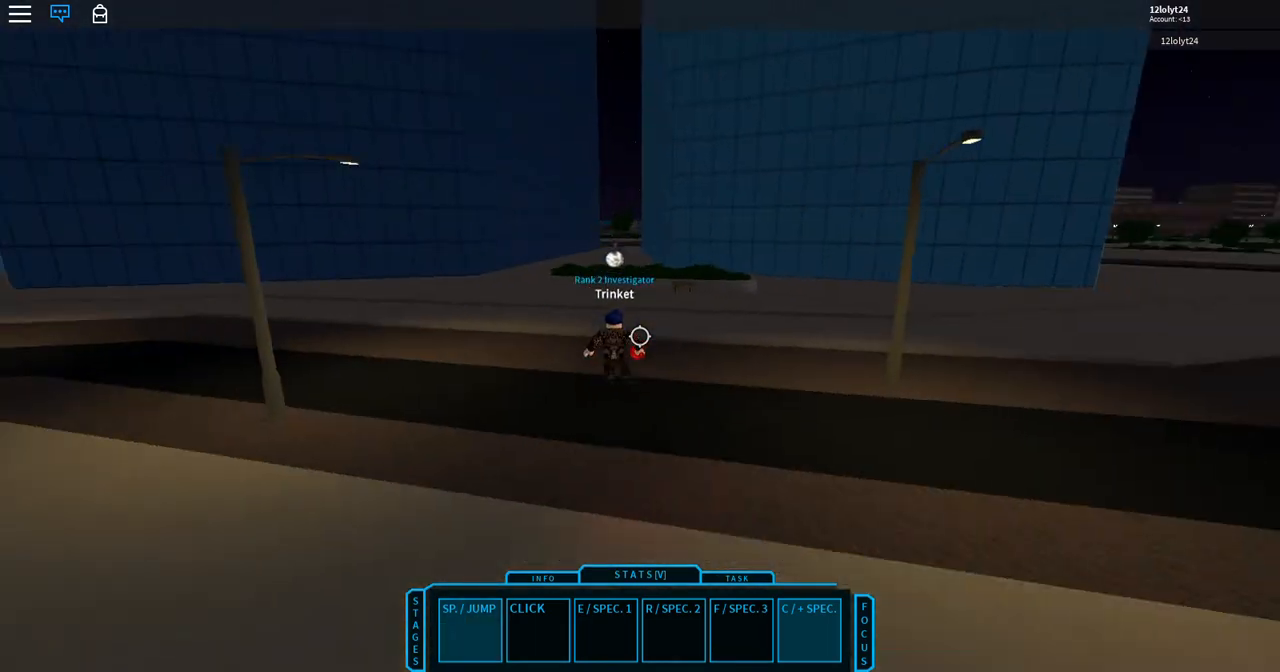
mouse_move(640, 336)
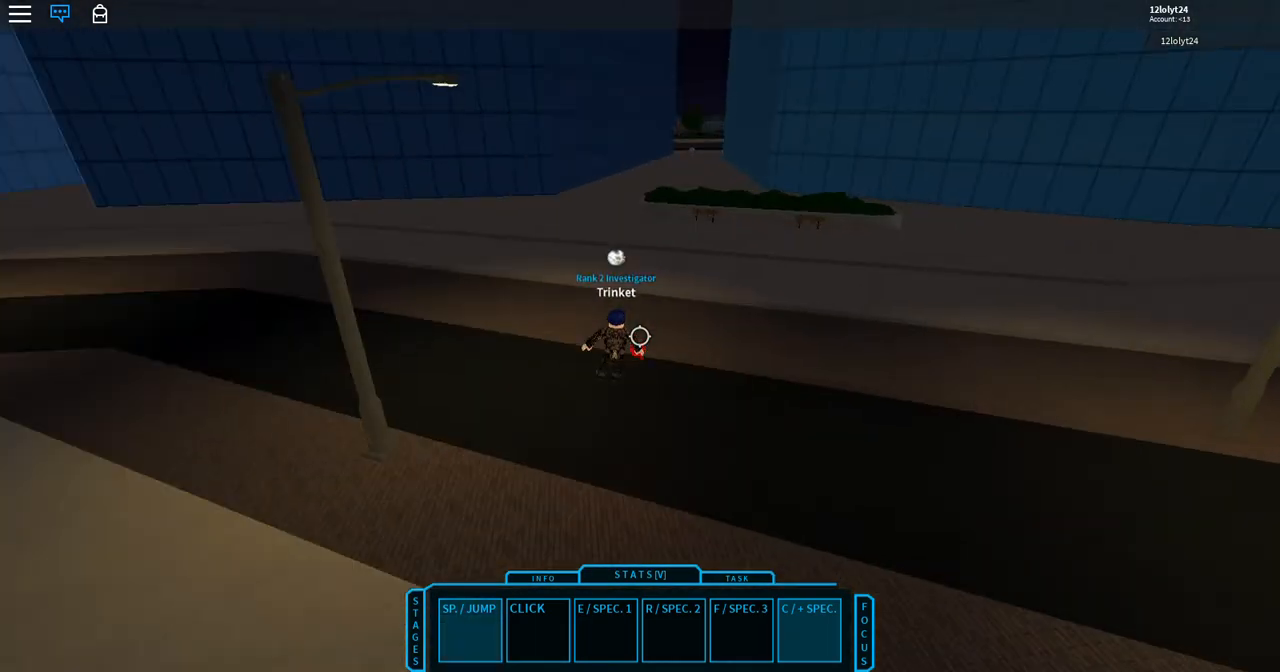